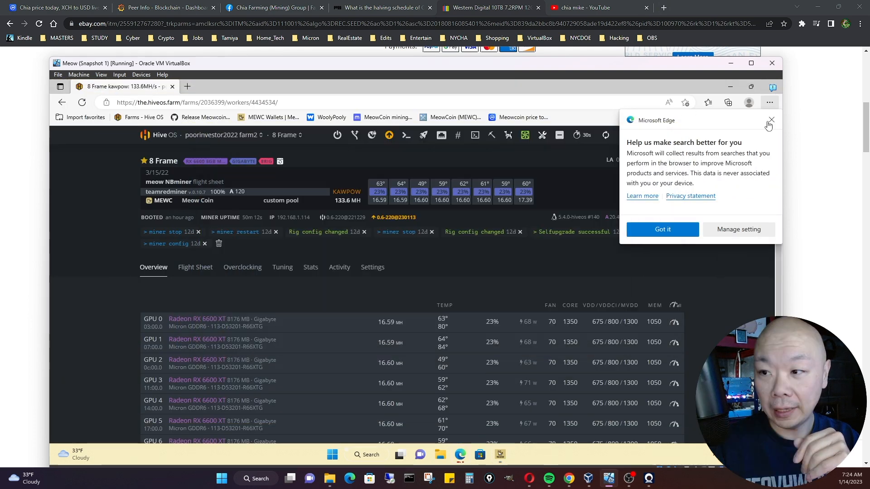
# - Close the Edge 'Help us make search better for you' popup over the 8 Frame rig dashboard
pyautogui.click(771, 119)
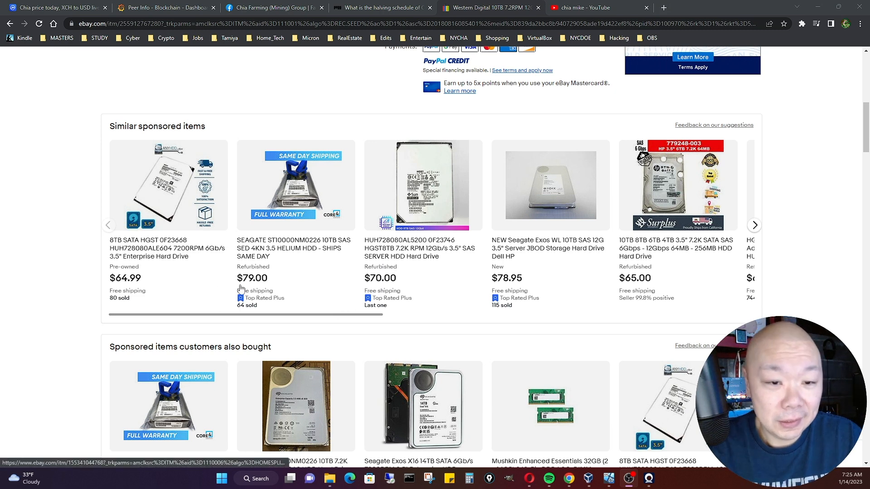
pyautogui.moveTo(292, 248)
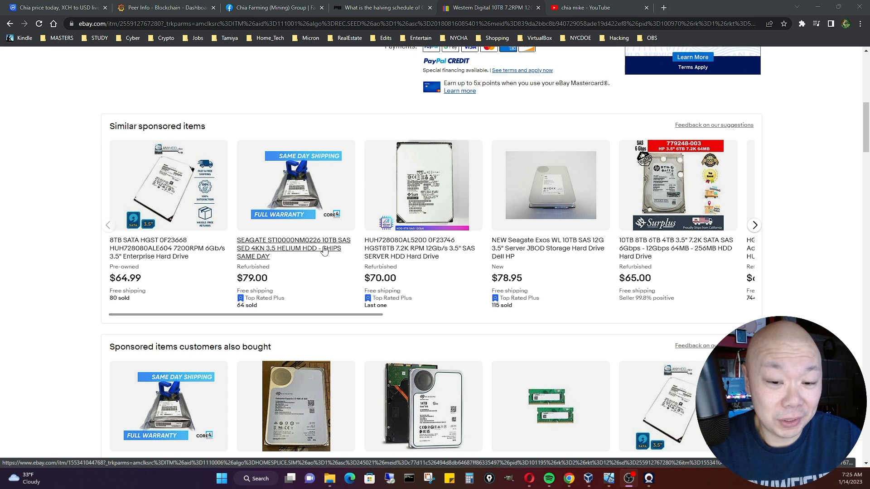
# - Open the SEAGATE ST10000NM0226 10TB SAS listing from Similar sponsored items
pyautogui.click(294, 244)
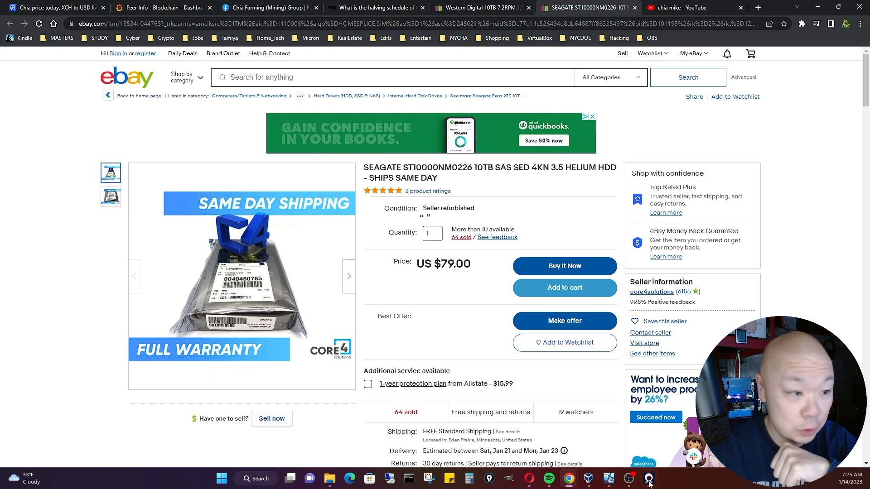
pyautogui.click(690, 7)
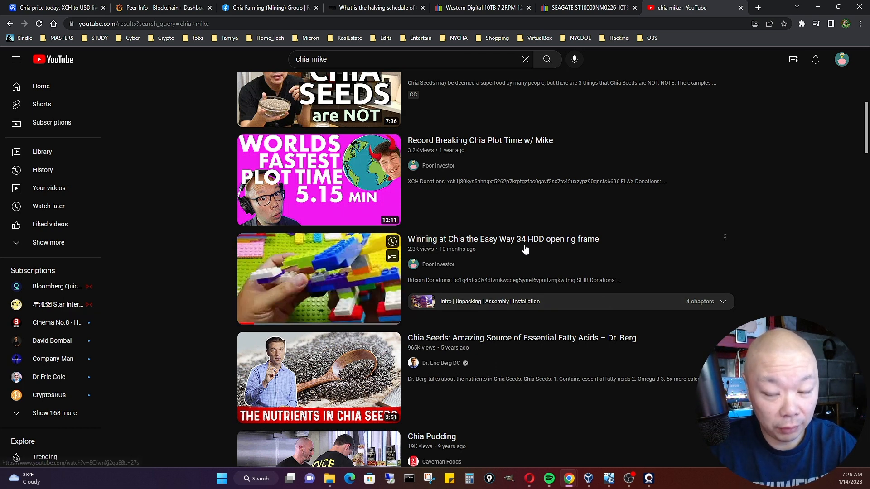
pyautogui.moveTo(539, 253)
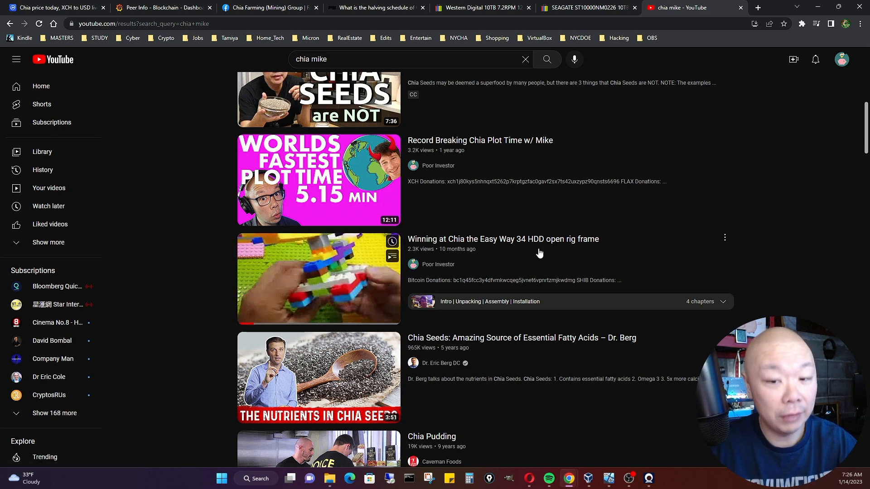
pyautogui.moveTo(531, 247)
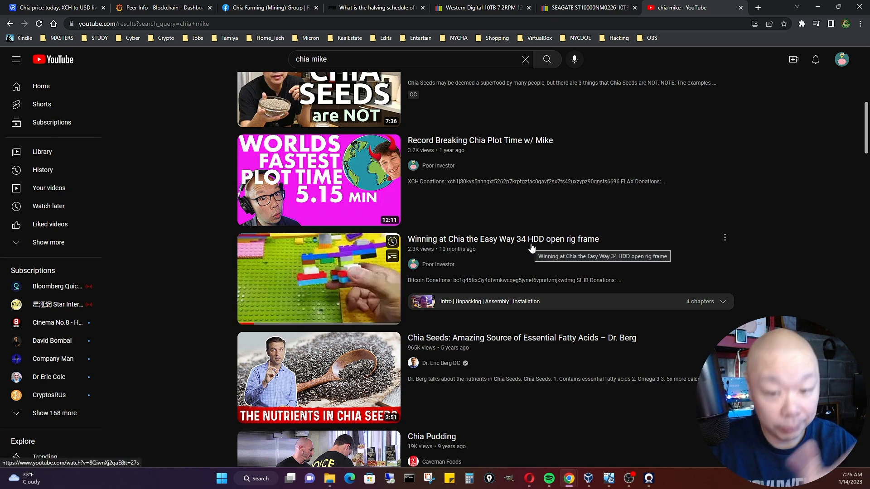